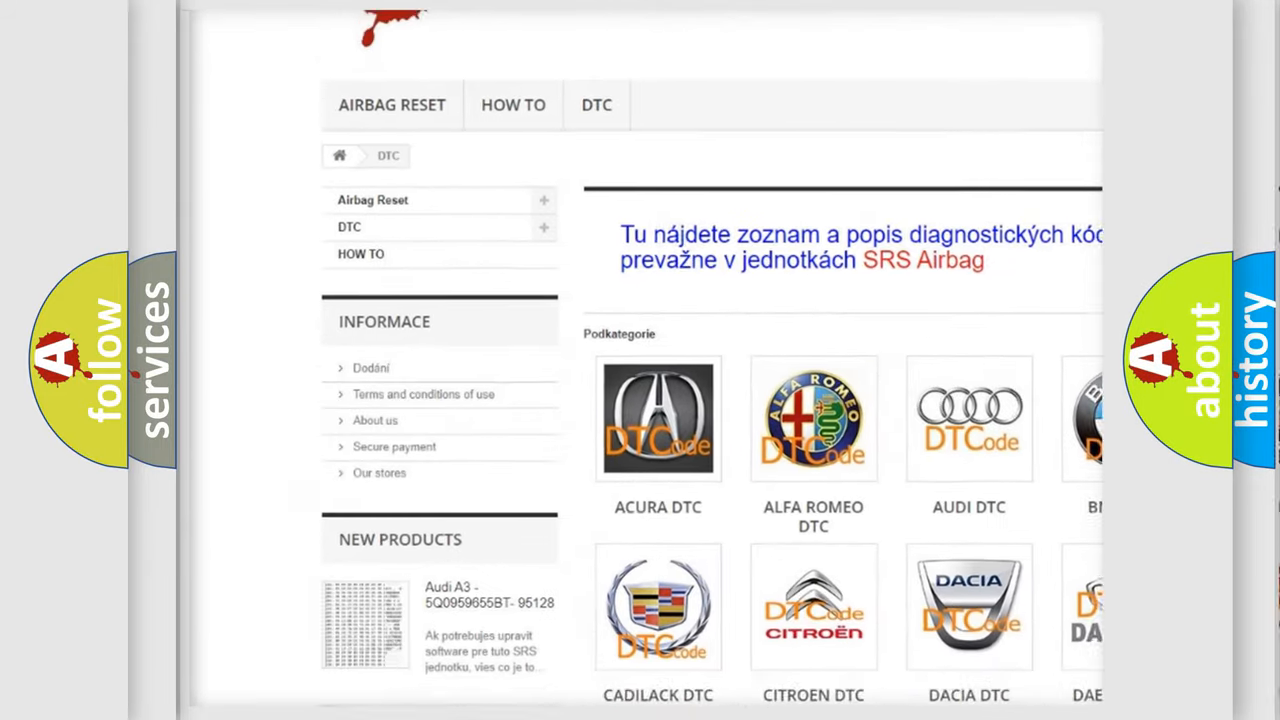
scroll(down, 3)
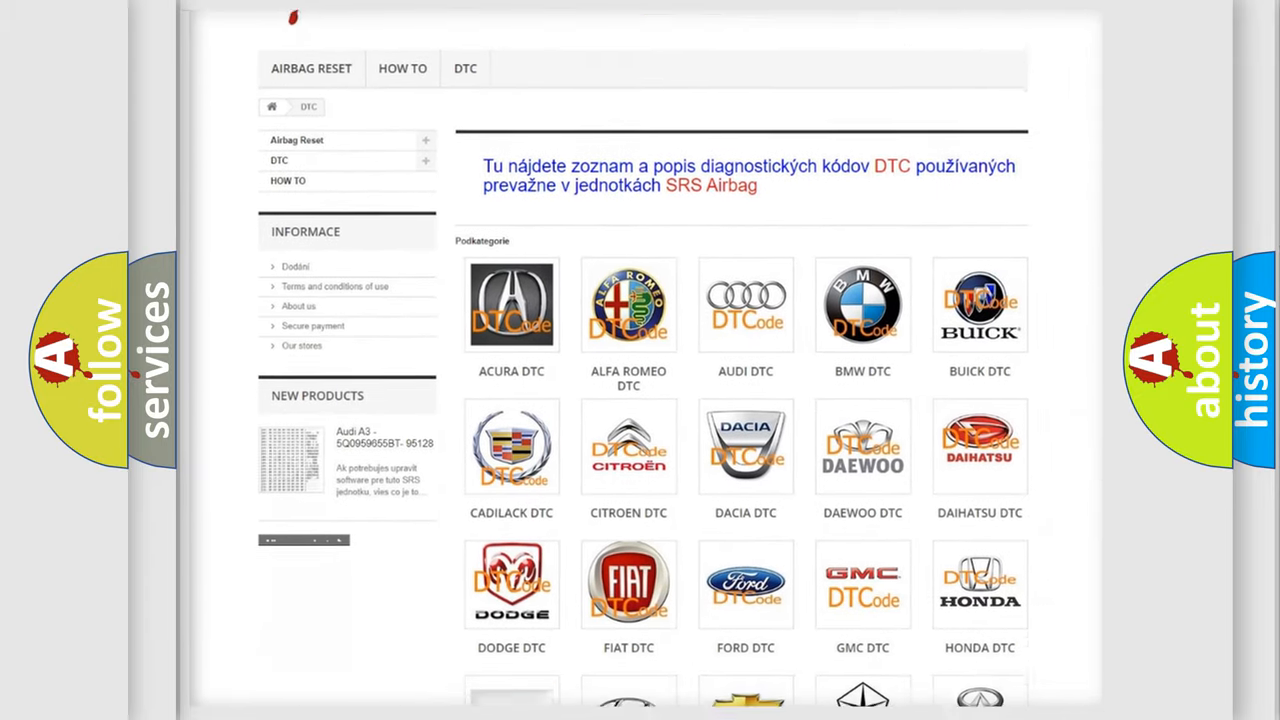
scroll(down, 3)
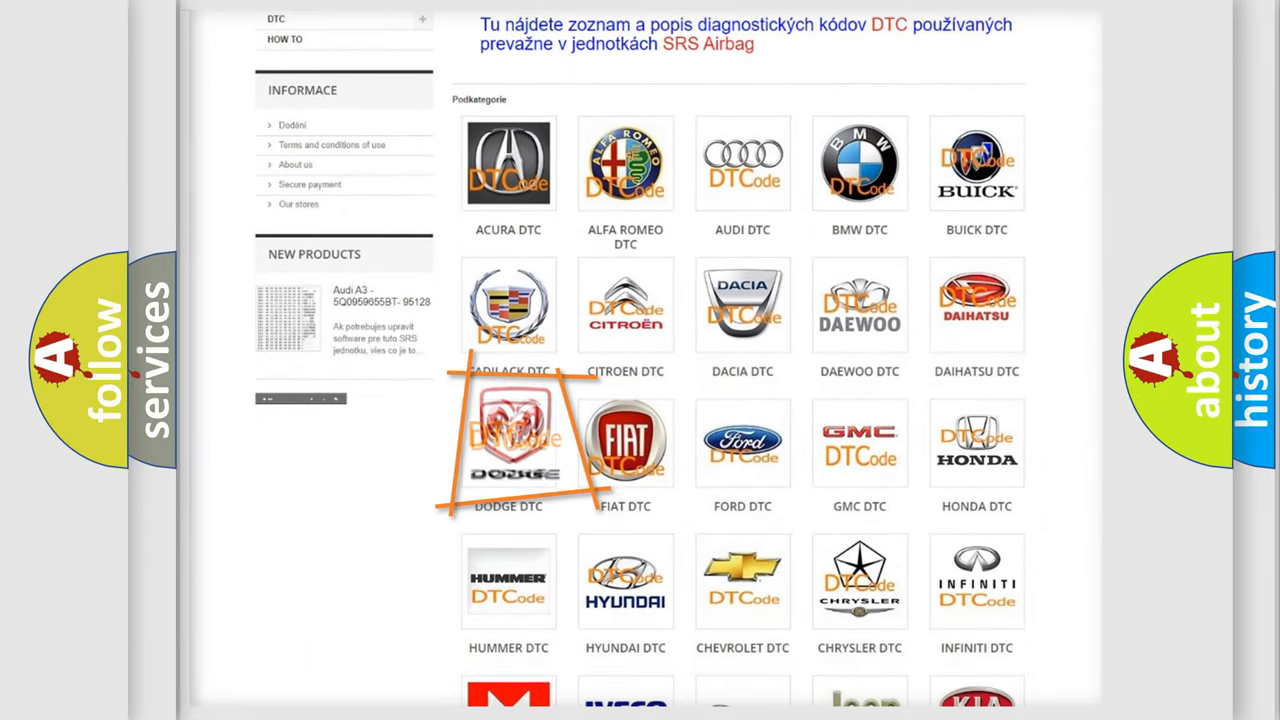